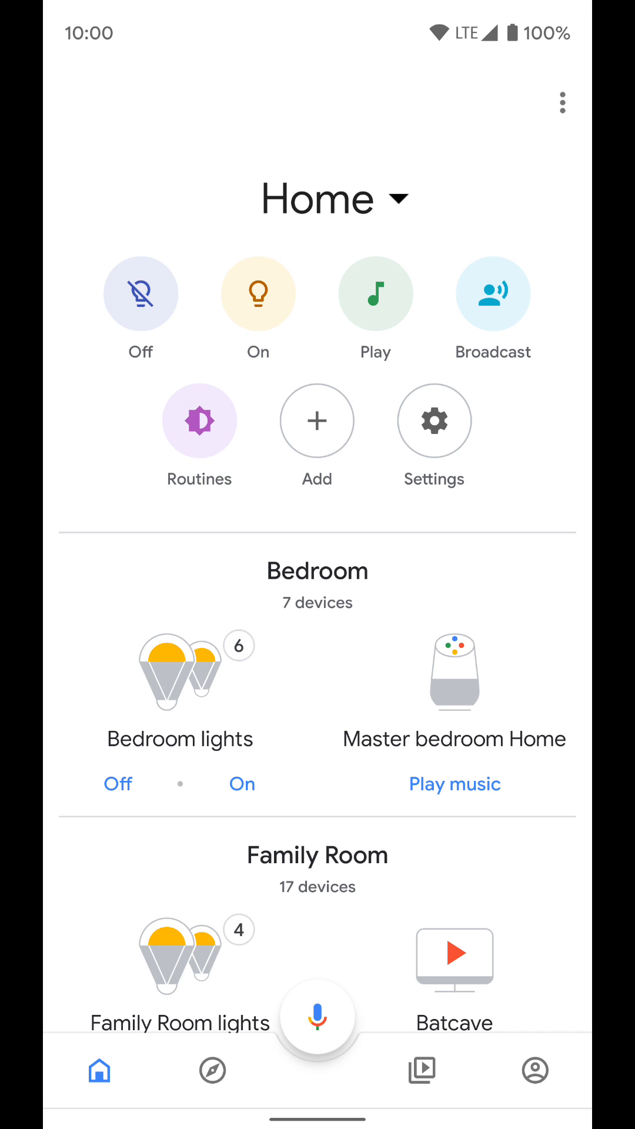
Open the Assistant settings from the profile icon to show the You tab's personal settings
{"action": "left_click", "coordinate": [535, 1072]}
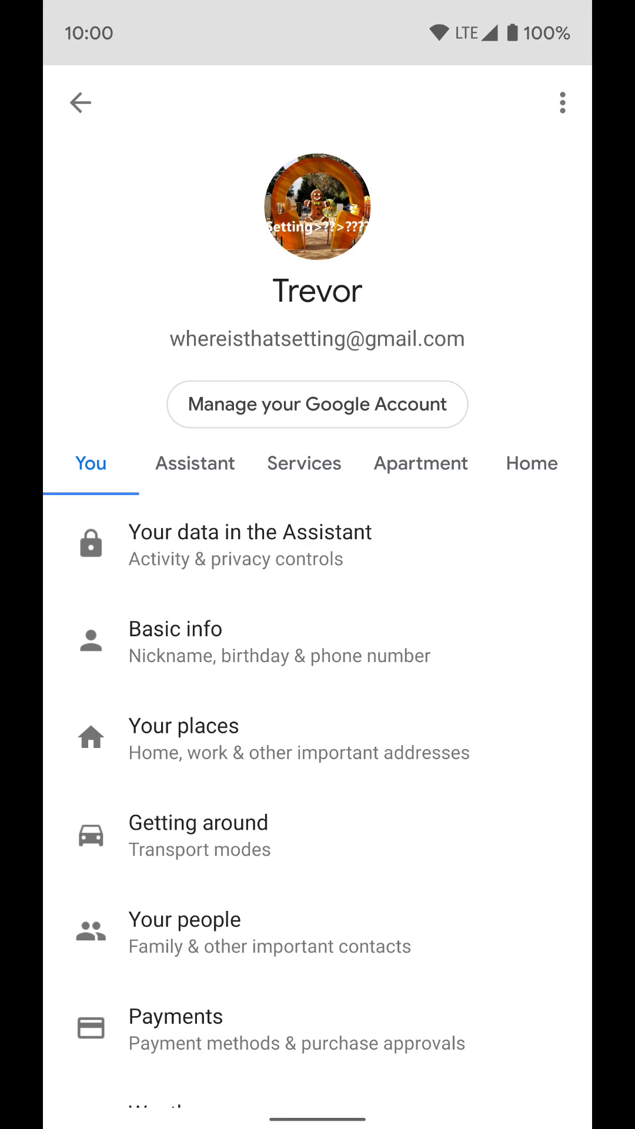
Open Mobile calling under Services to see Google Voice and Google Fi
{"action": "left_click", "coordinate": [304, 462]}
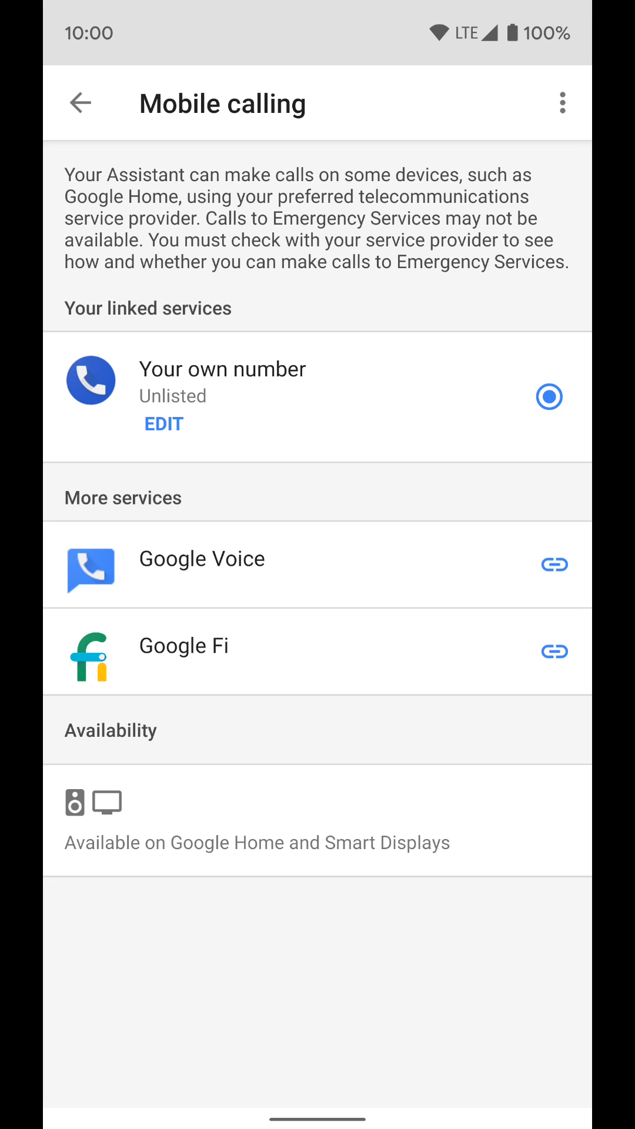
Edit Your own number and choose Add or change phone number
{"action": "left_click", "coordinate": [163, 423]}
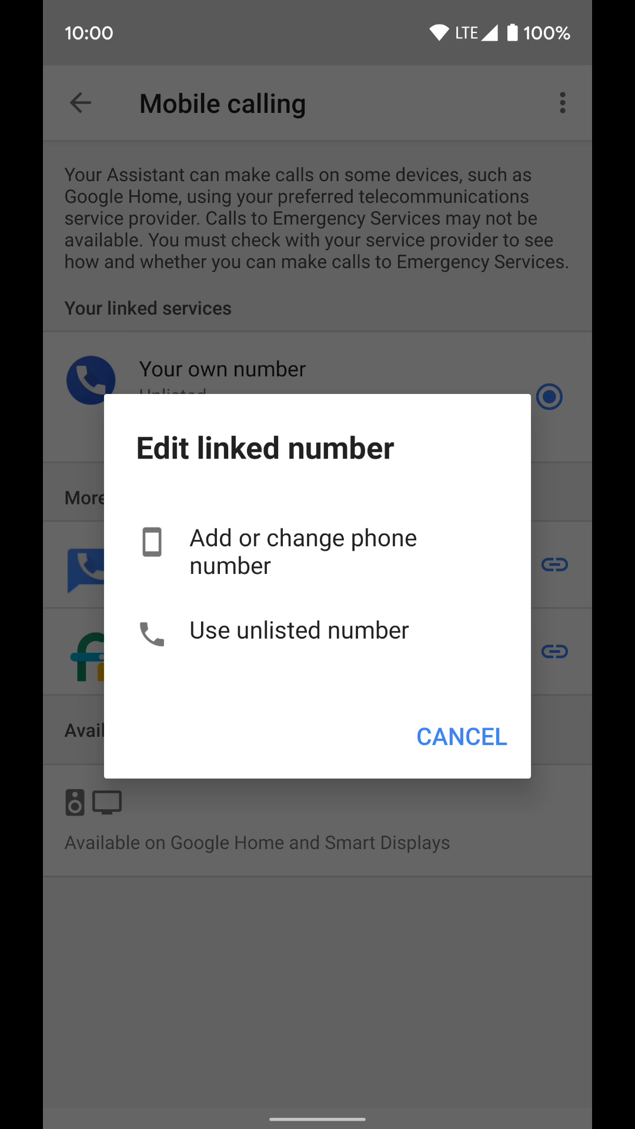
{"action": "left_click", "coordinate": [303, 551]}
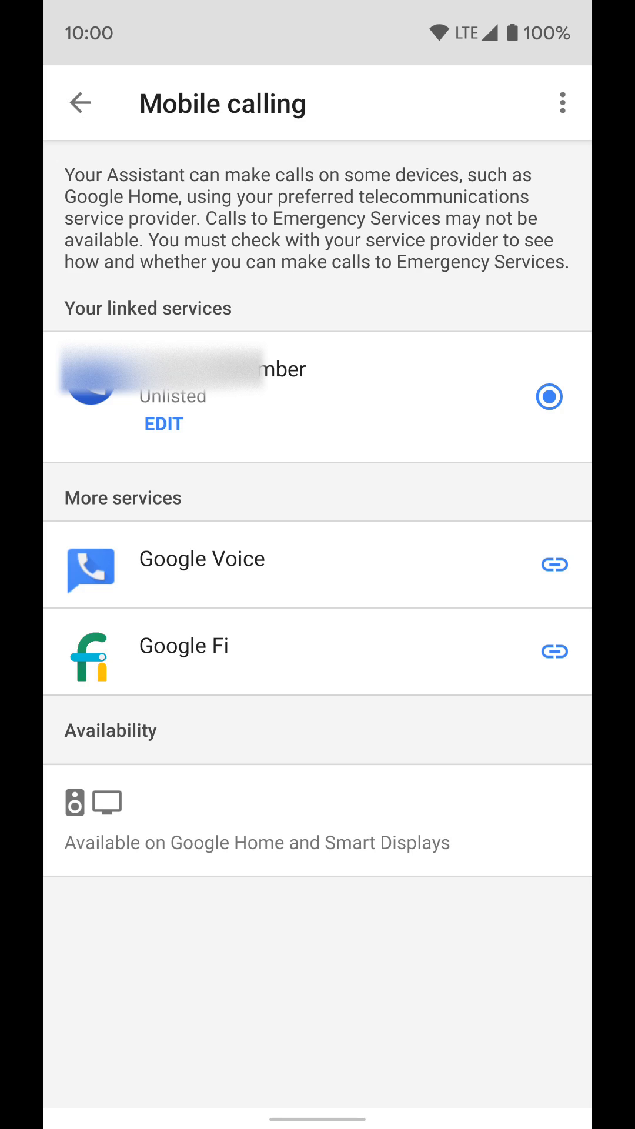
{"action": "left_click", "coordinate": [164, 424]}
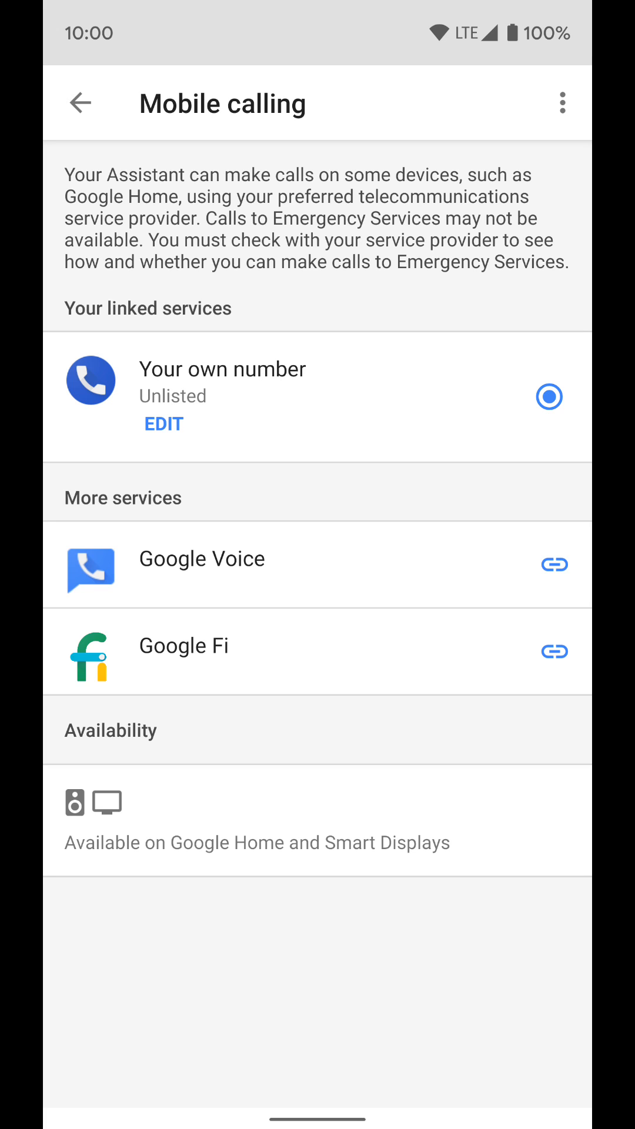
Open Video & Voice Apps under Services to reach the Google Duo account option
{"action": "left_click", "coordinate": [80, 102]}
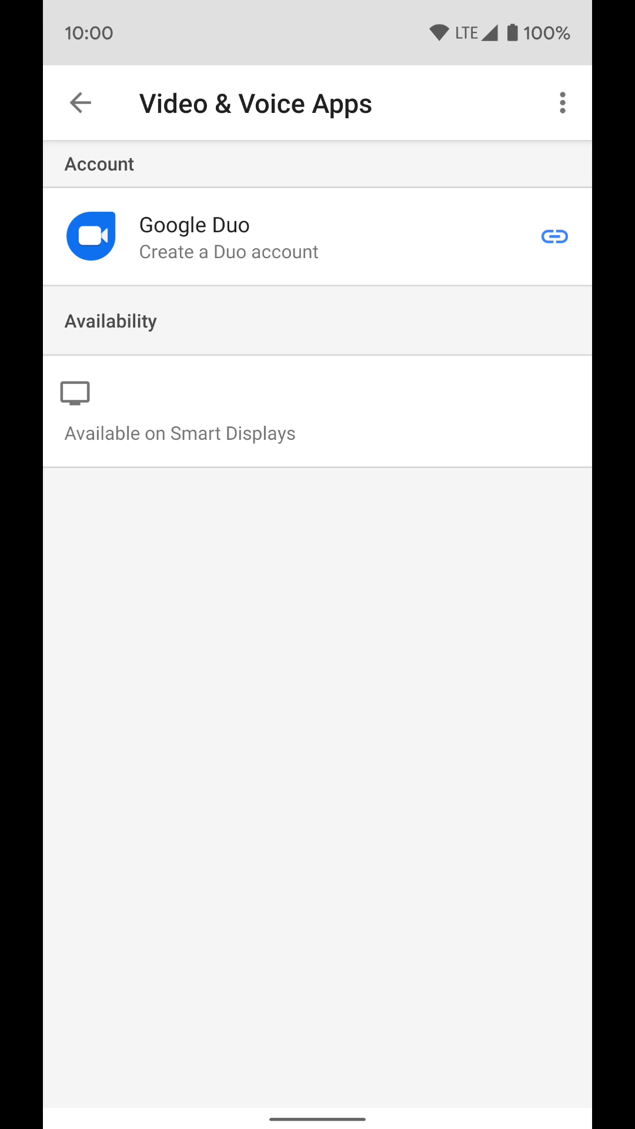